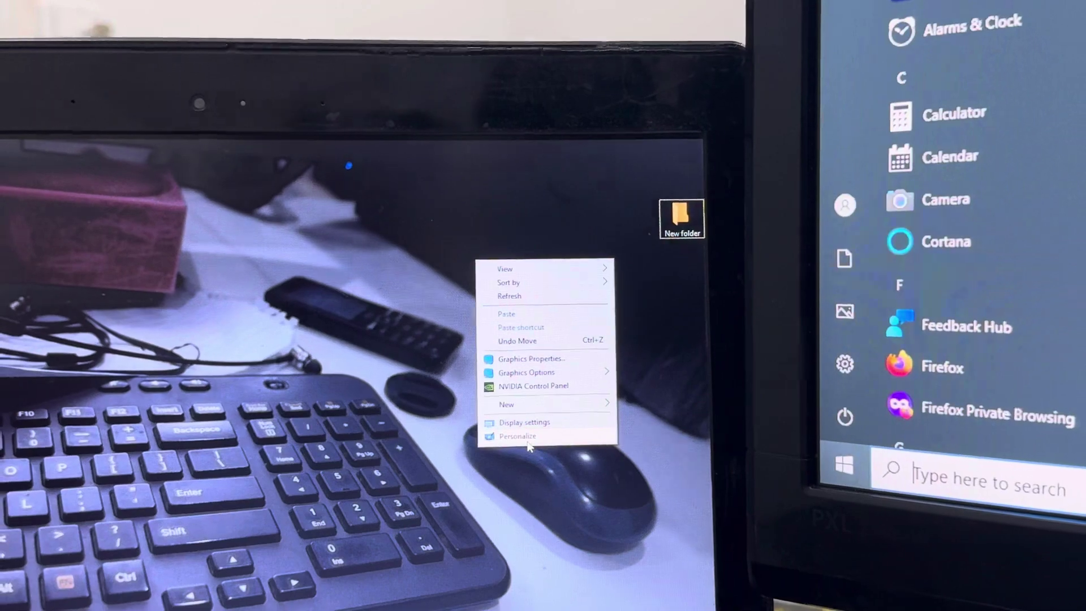
# Step: Reach the Personalization settings from the desktop context menu's Personalize option
pyautogui.click(518, 437)
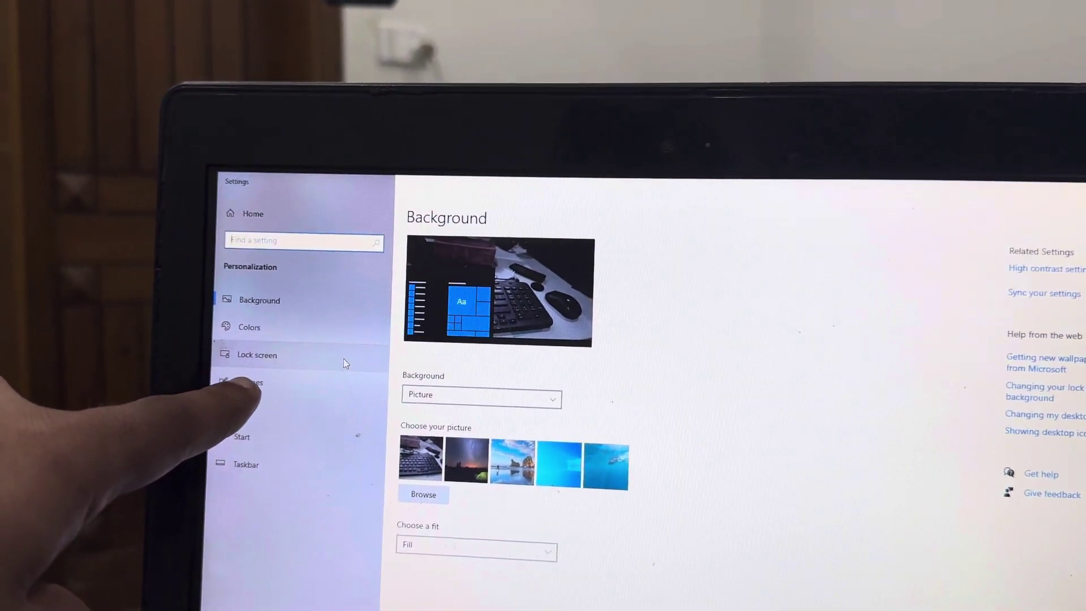
# Step: Switch to Lock screen and browse for a custom picture from the Pictures folder
pyautogui.click(258, 354)
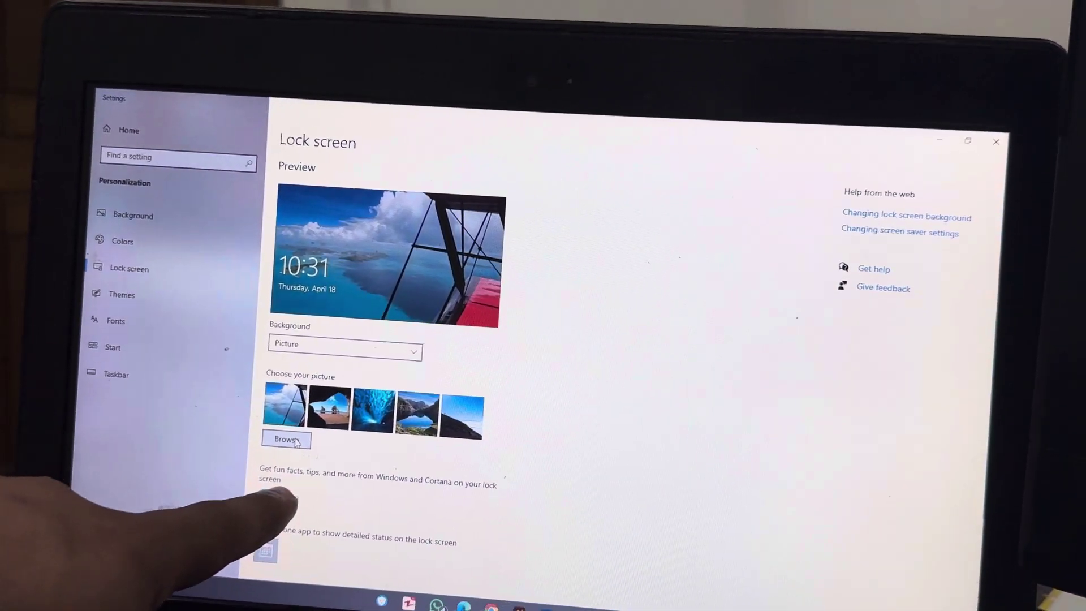
pyautogui.click(286, 439)
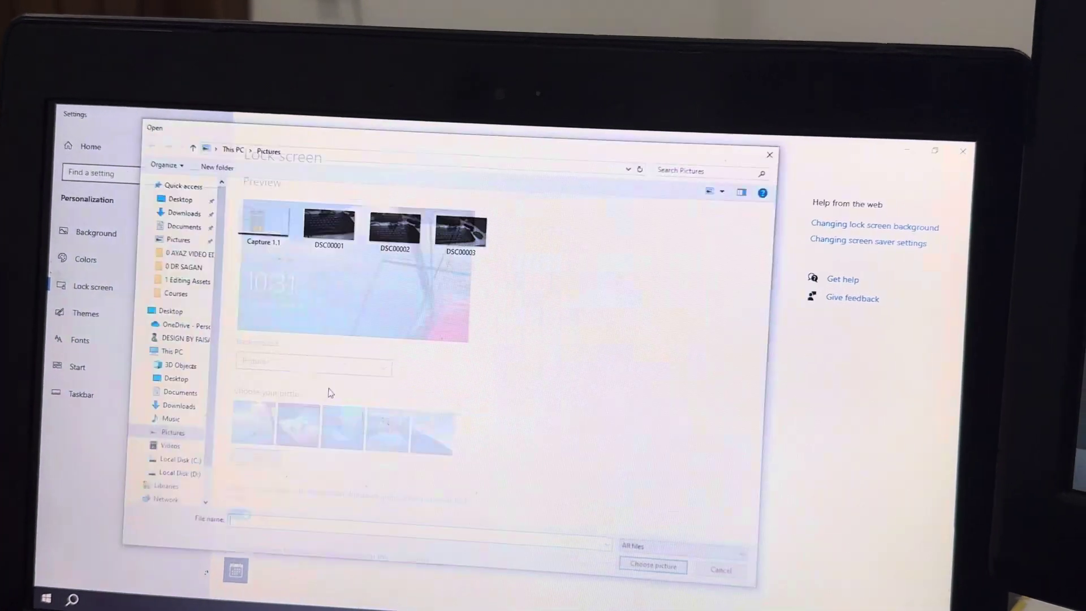